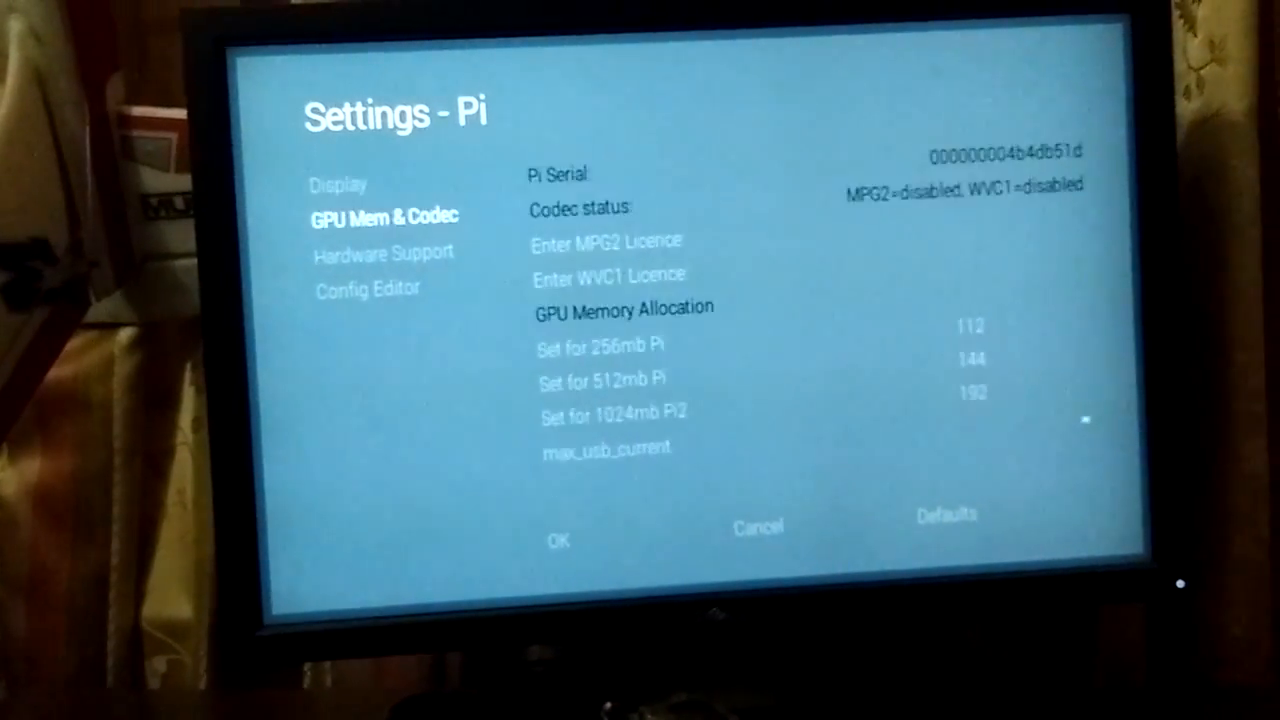
Browse the LIRC remotes database listing of Panasonic configuration files.
{"action": "left_click", "coordinate": [384, 252]}
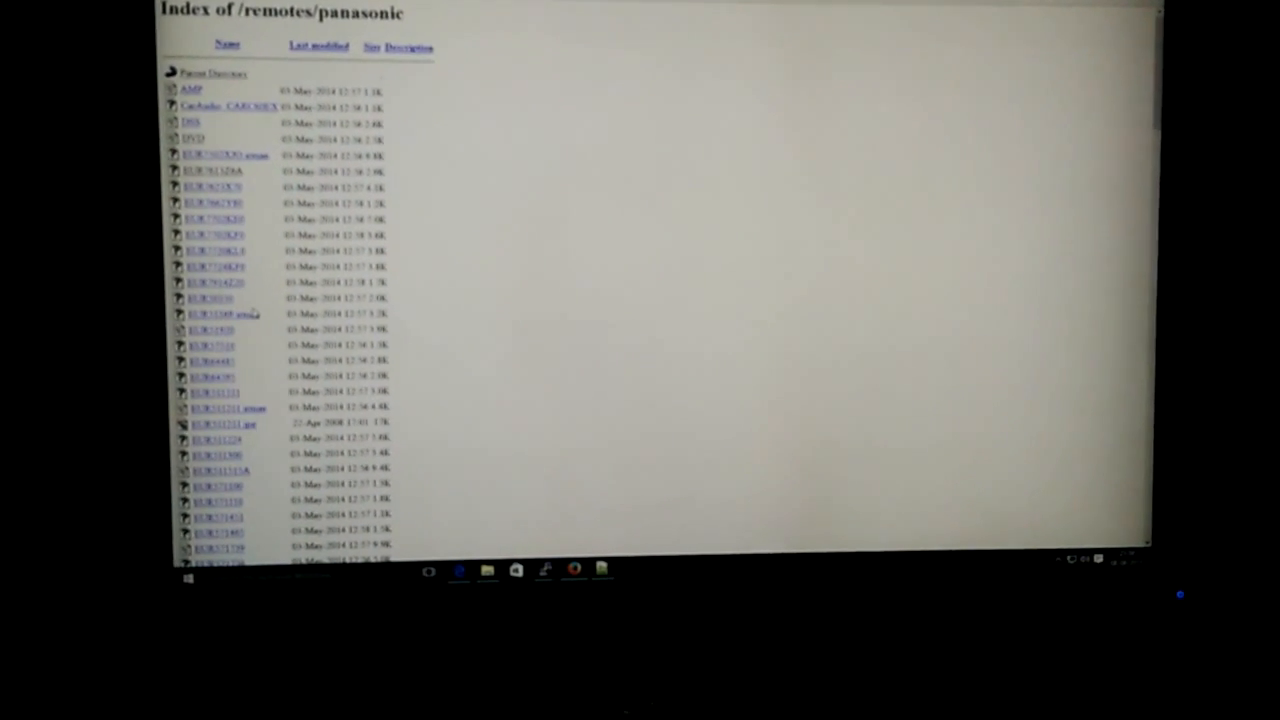
{"action": "scroll", "scroll_direction": "down", "scroll_amount": 3}
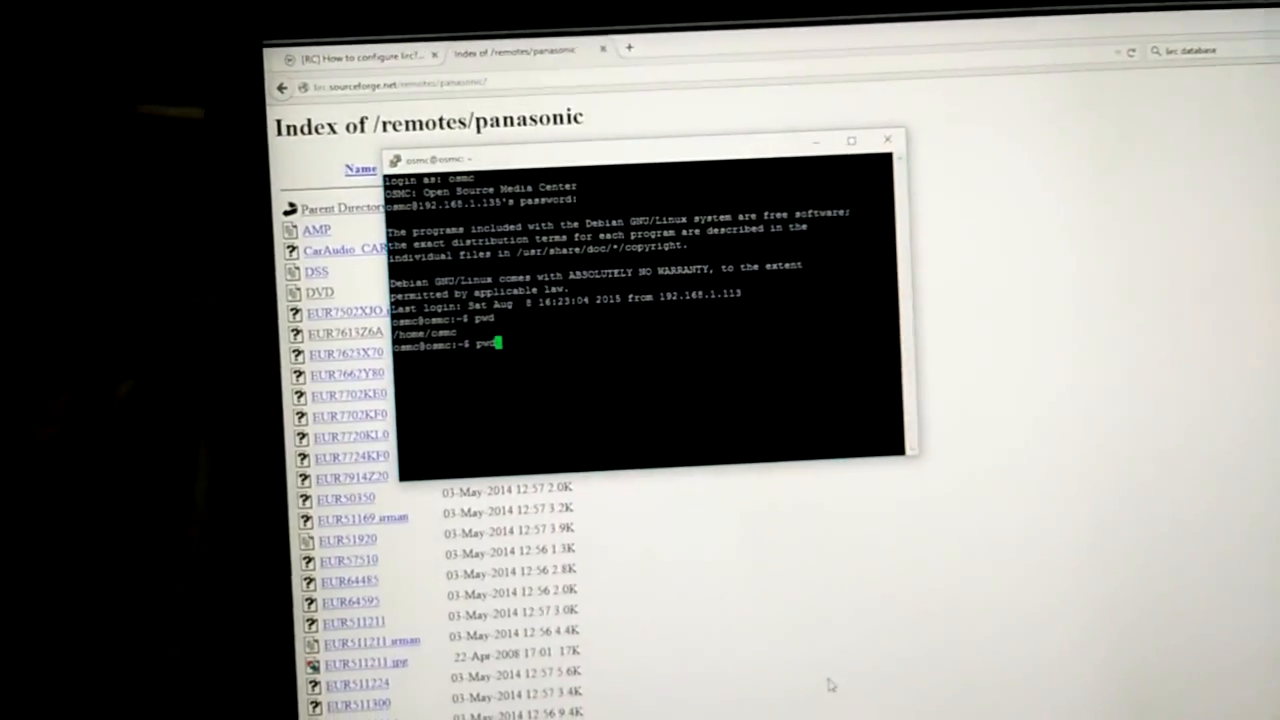
Stop the lircd_helper@lirc0 service and queue 'irrecord -d /dev/lirc0 /home/osmc/lircd.conf' at the prompt.
{"action": "type", "text": "irrecord -d /dev/lirc0 /home/osmc/lircd.conf"}
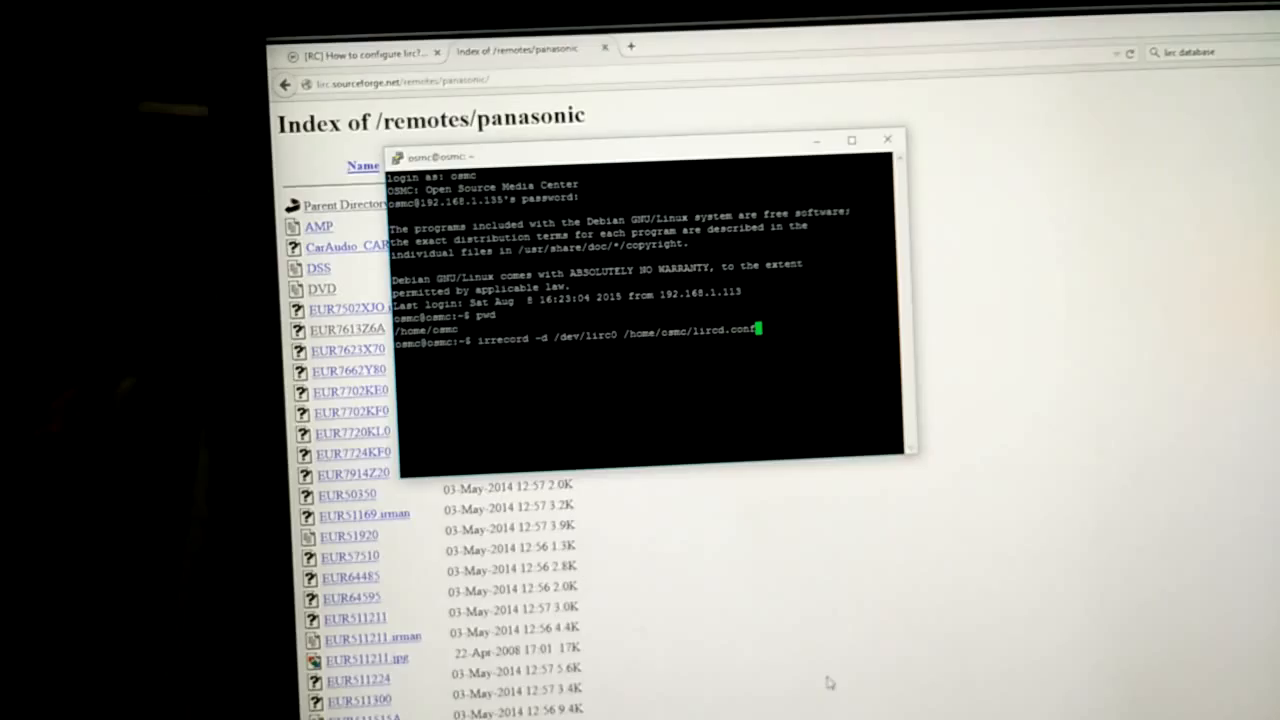
{"action": "type", "text": "sudo systemctl stop lircd_helper@lirc0"}
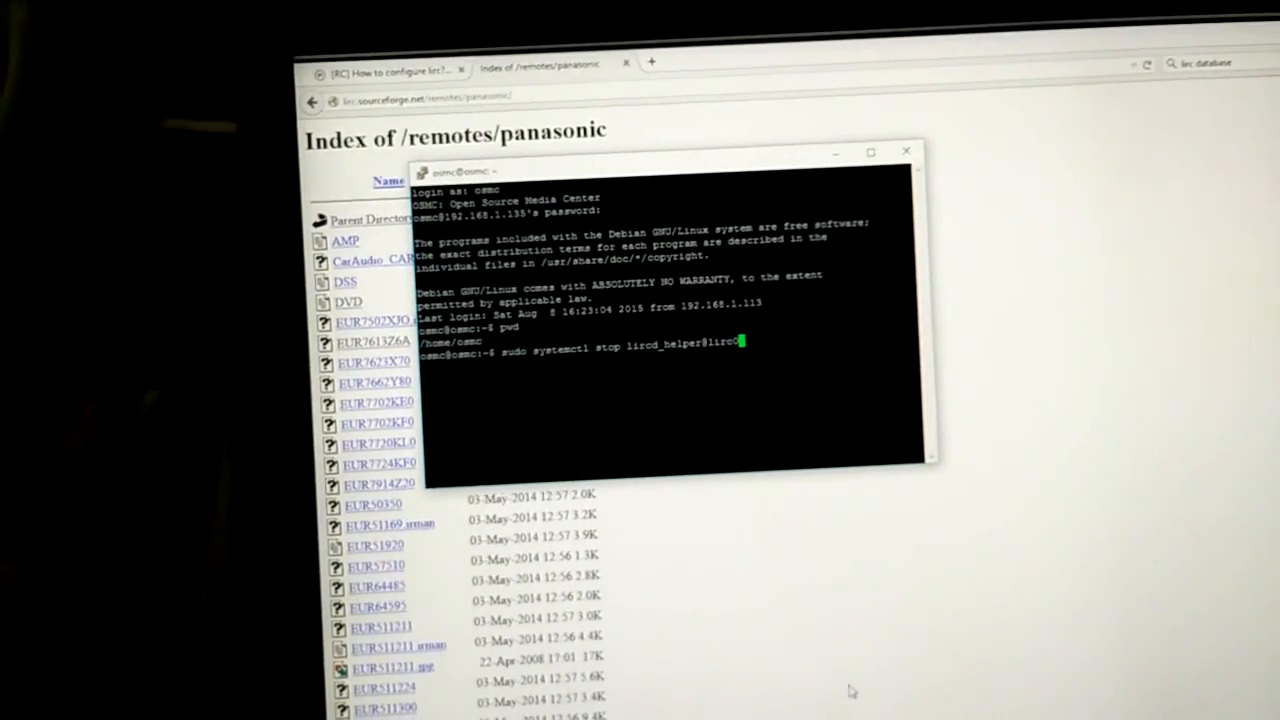
{"action": "key", "text": "Return"}
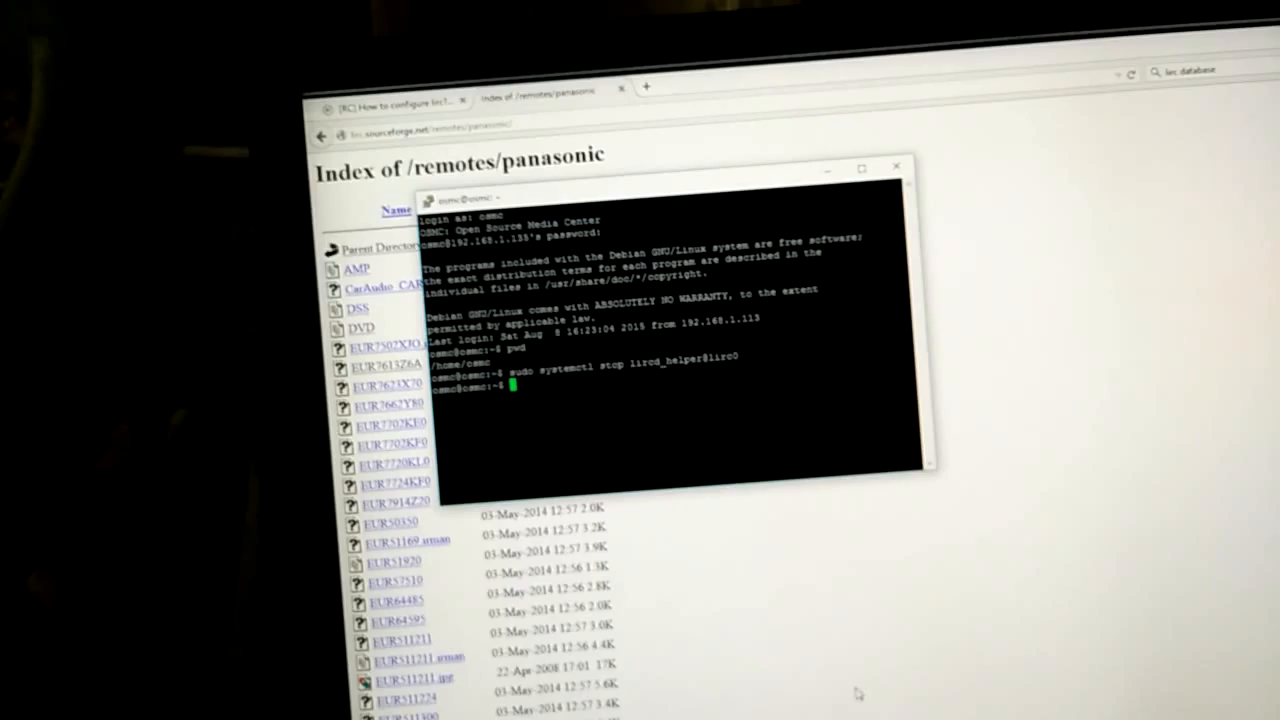
{"action": "type", "text": "exit"}
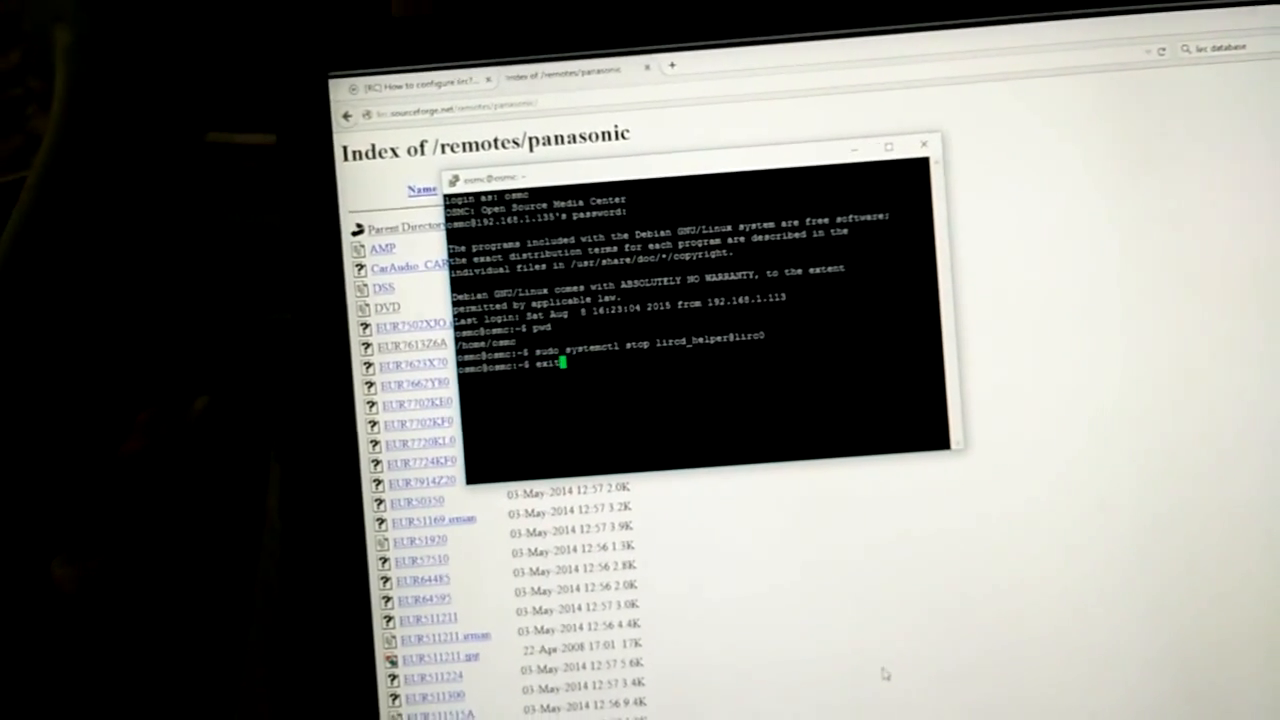
{"action": "type", "text": "irrecord -d /dev/lirc0 /home/osmc/lirod.conf"}
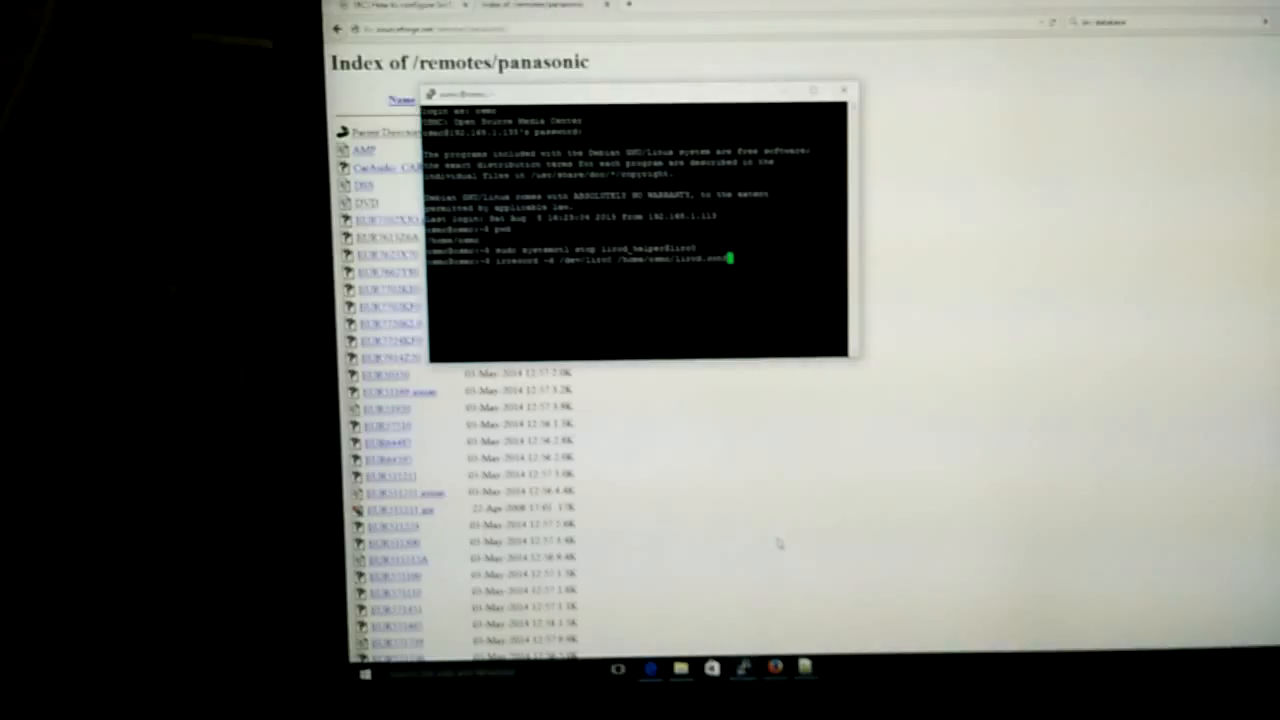
Run irrecord on /dev/lirc0 writing to /home/osmc/lircd.conf.
{"action": "key", "text": "Return"}
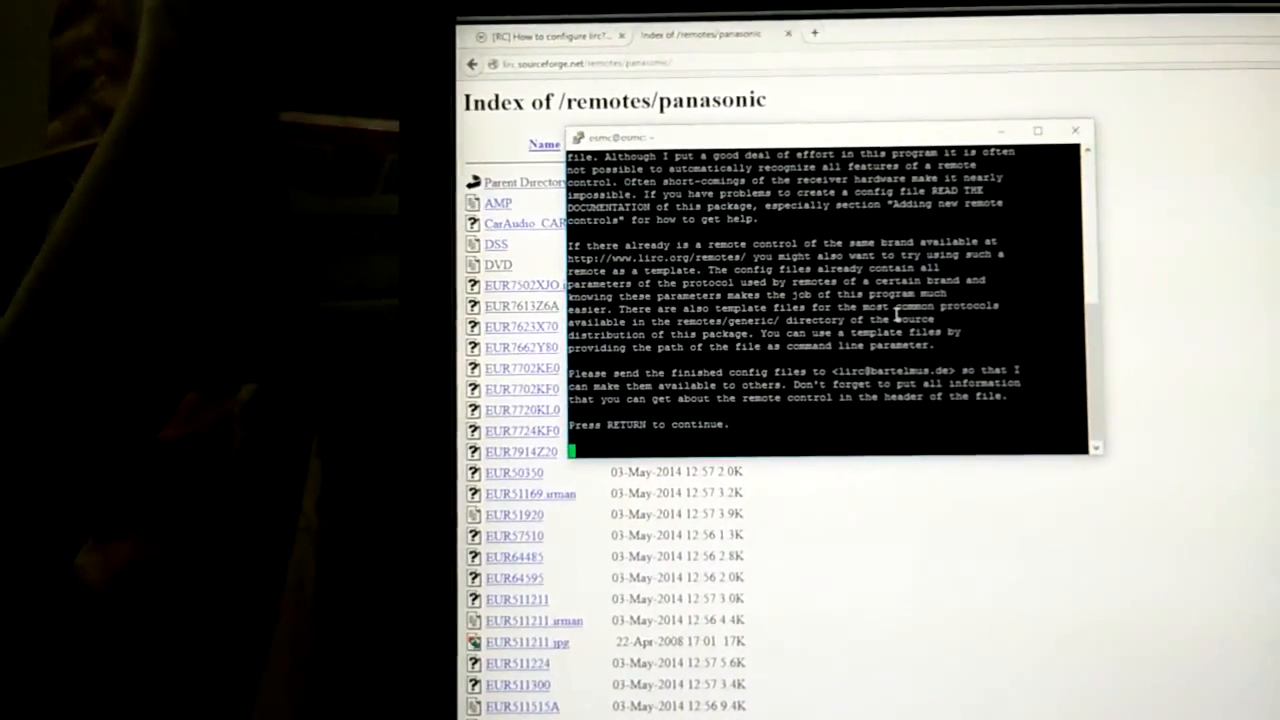
Continue past irrecord's introduction to the button-recording prompt.
{"action": "key", "text": "Return"}
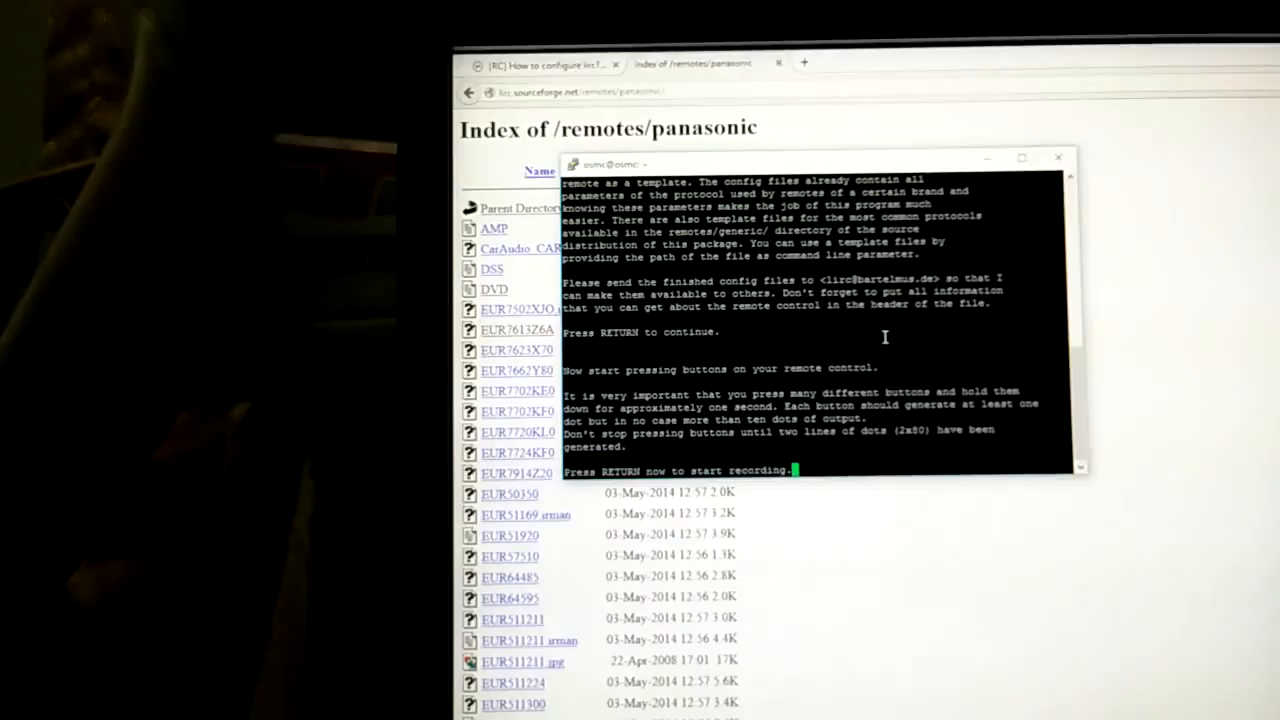